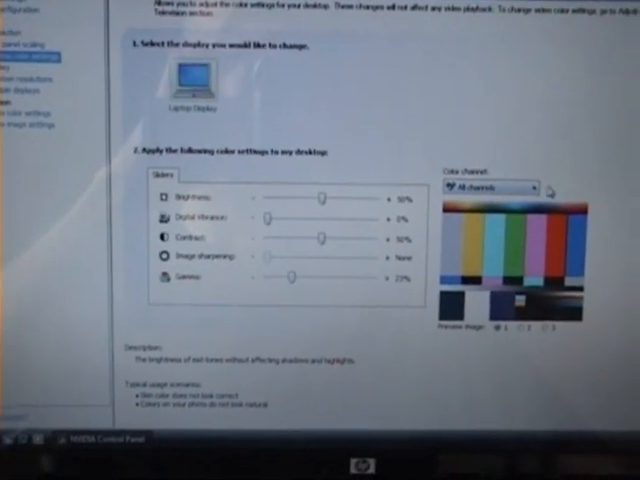
# Step: Open Join Server with Source set to Favorites and join a listed server
pyautogui.click(495, 187)
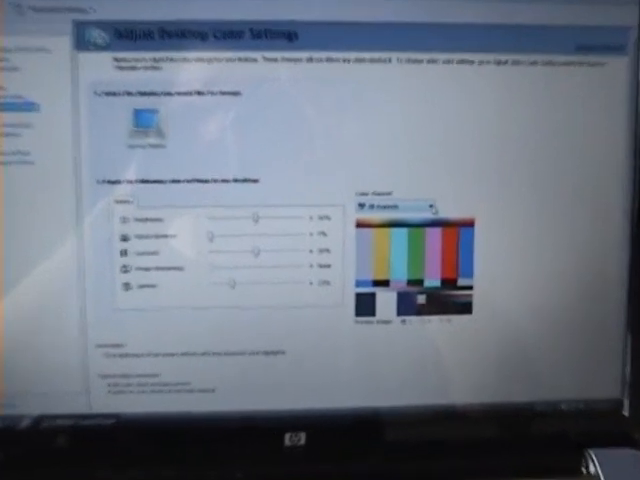
pyautogui.click(432, 220)
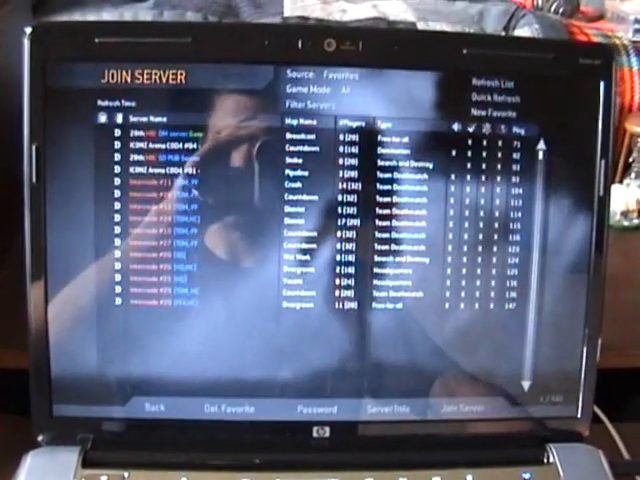
pyautogui.click(453, 407)
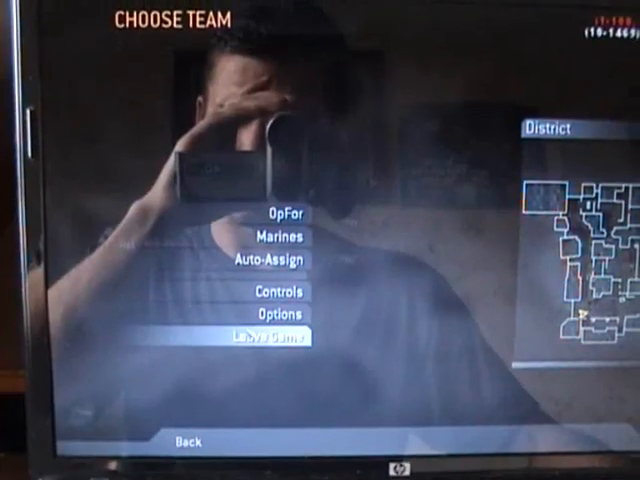
# Step: Open Options from the Choose Team screen on the District map
pyautogui.click(282, 314)
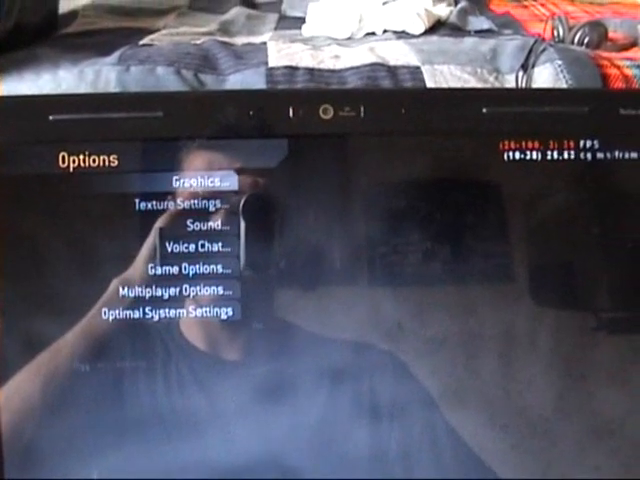
# Step: Review the Graphics settings, then show the Texture Settings with manual quality and extra resolutions
pyautogui.click(197, 182)
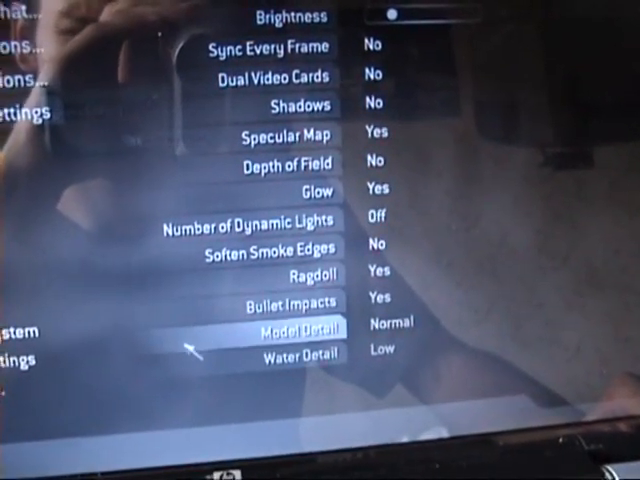
pyautogui.press('up')
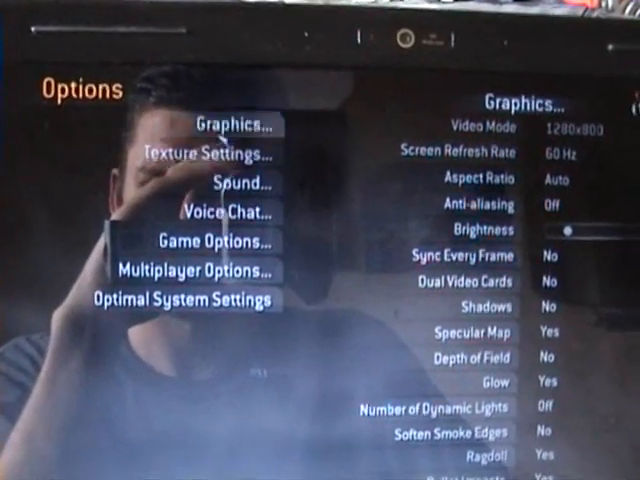
pyautogui.click(207, 153)
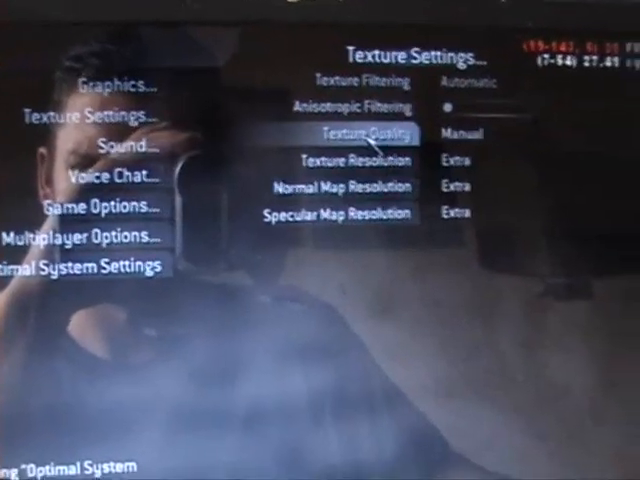